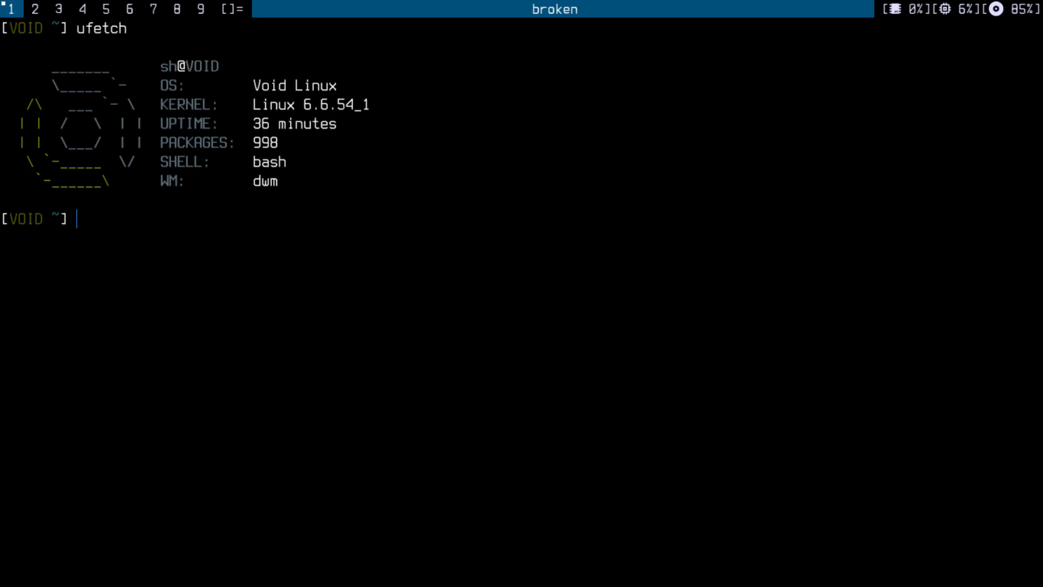
# - Launch Vim on recall.sh from the bash prompt
pyautogui.write('v')
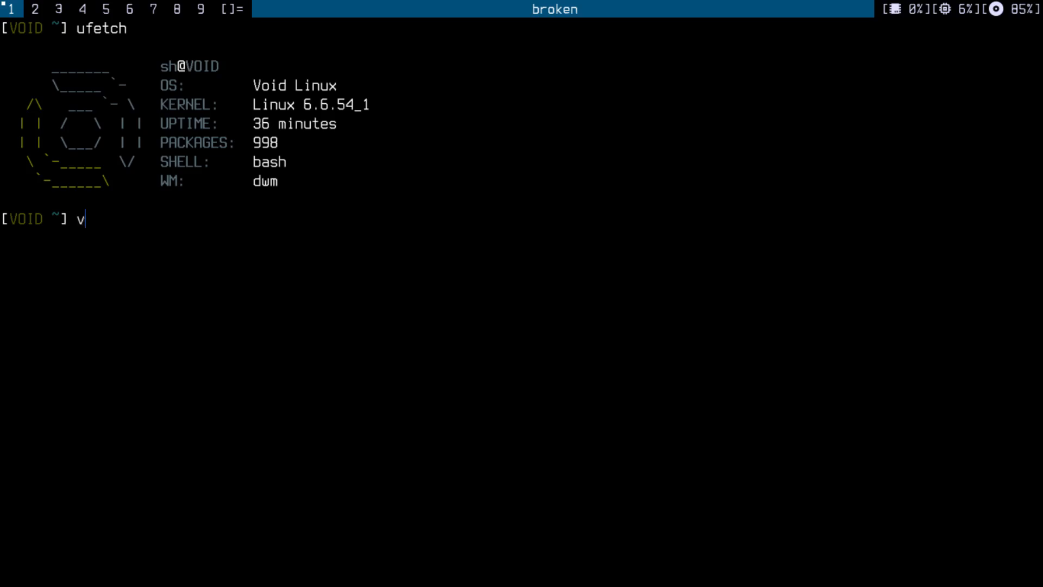
pyautogui.write('im rea')
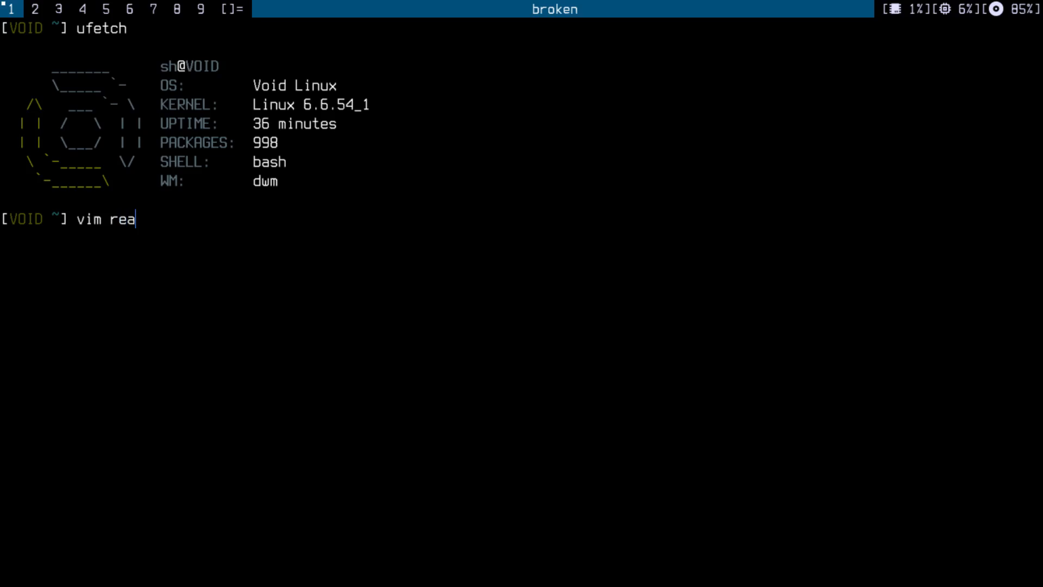
pyautogui.press('Return')
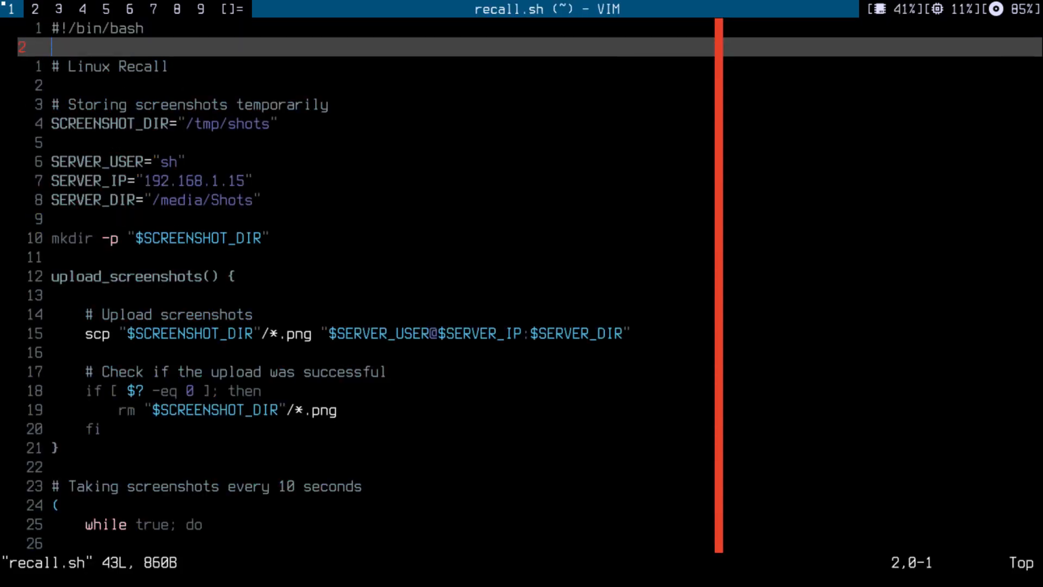
pyautogui.moveTo(238, 136)
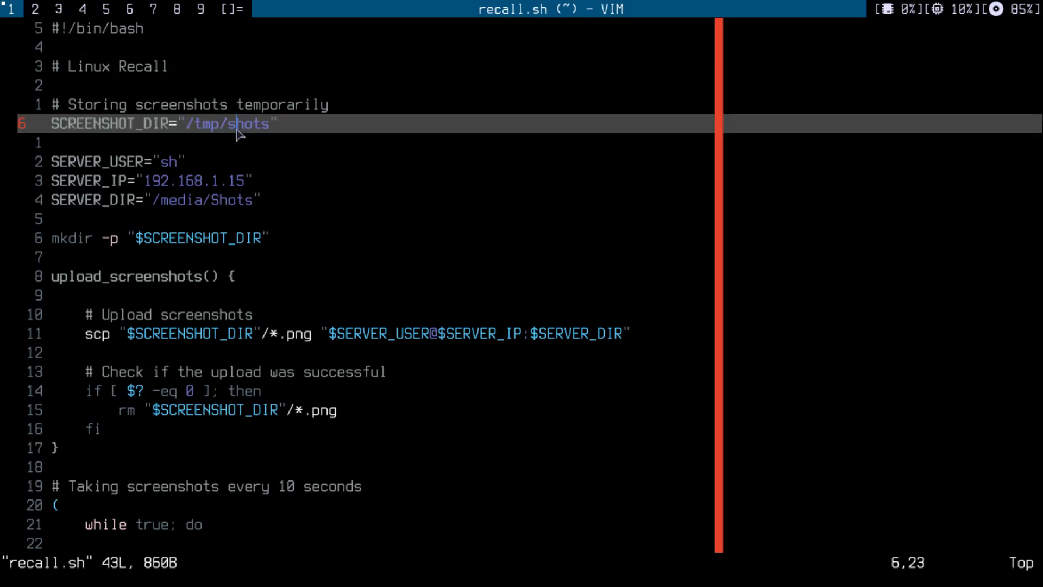
pyautogui.moveTo(122, 194)
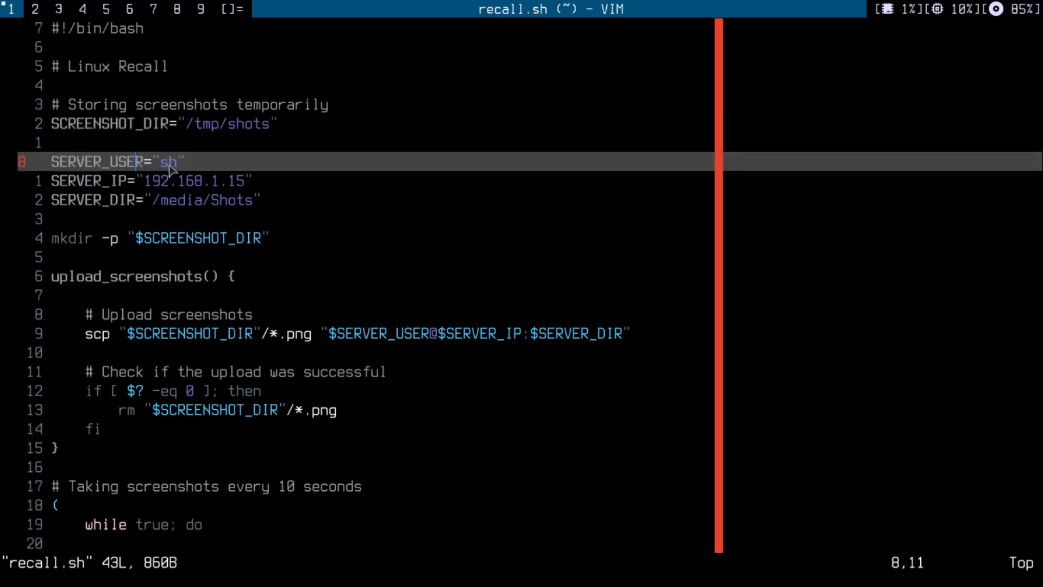
pyautogui.moveTo(159, 189)
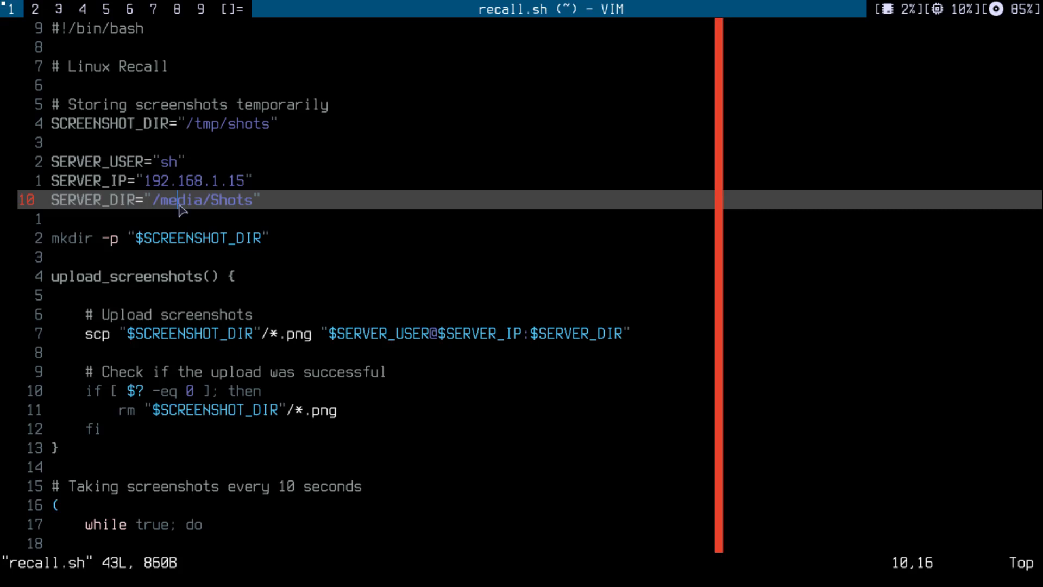
pyautogui.moveTo(178, 228)
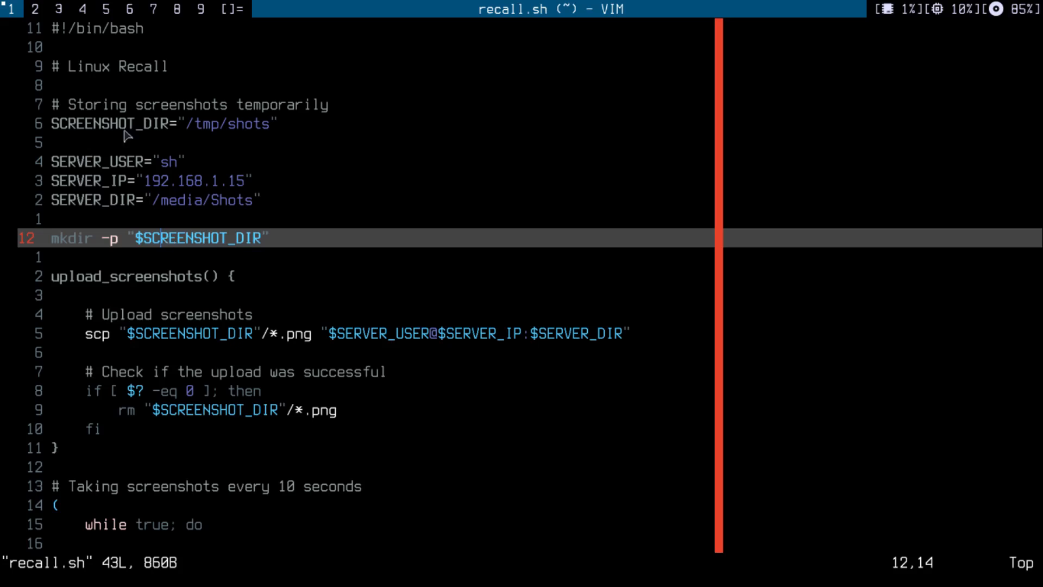
pyautogui.moveTo(220, 144)
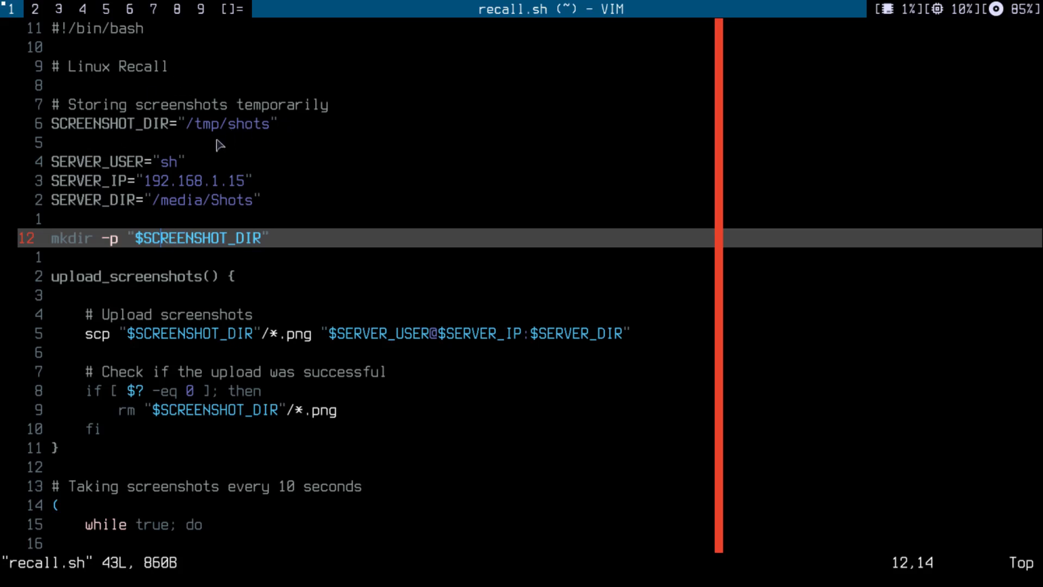
pyautogui.moveTo(156, 244)
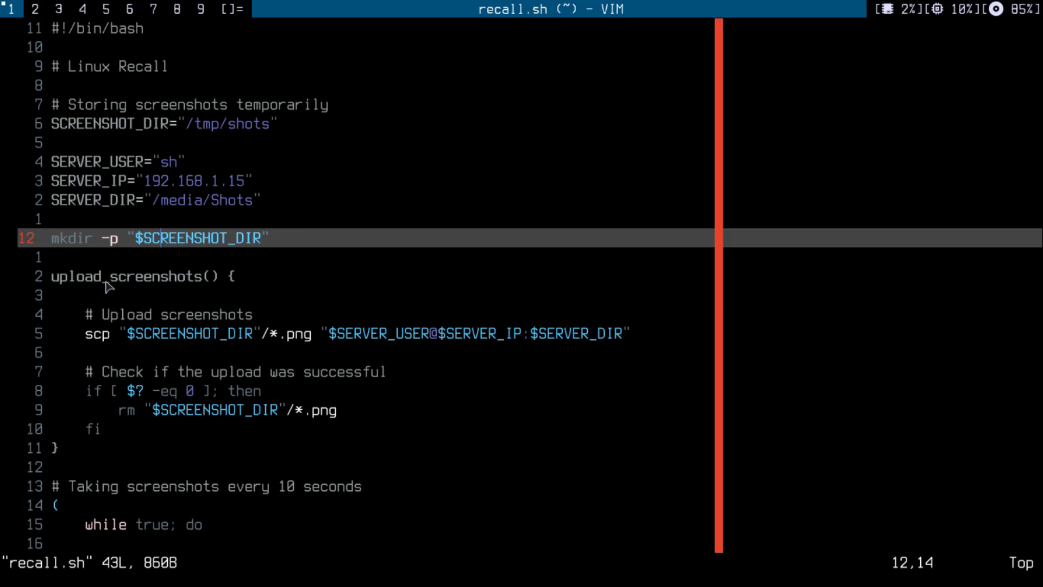
pyautogui.press('j')
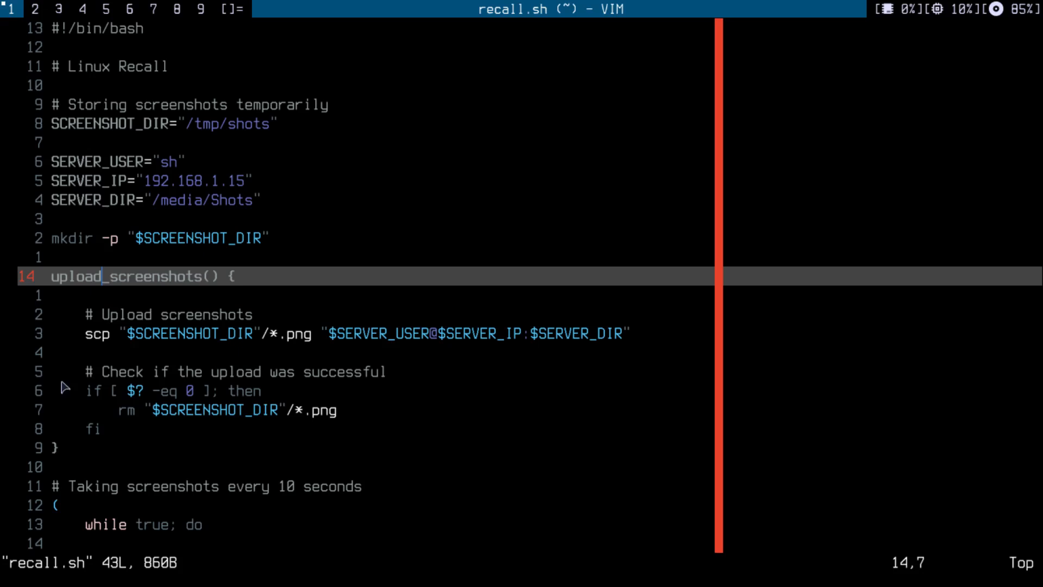
pyautogui.moveTo(109, 343)
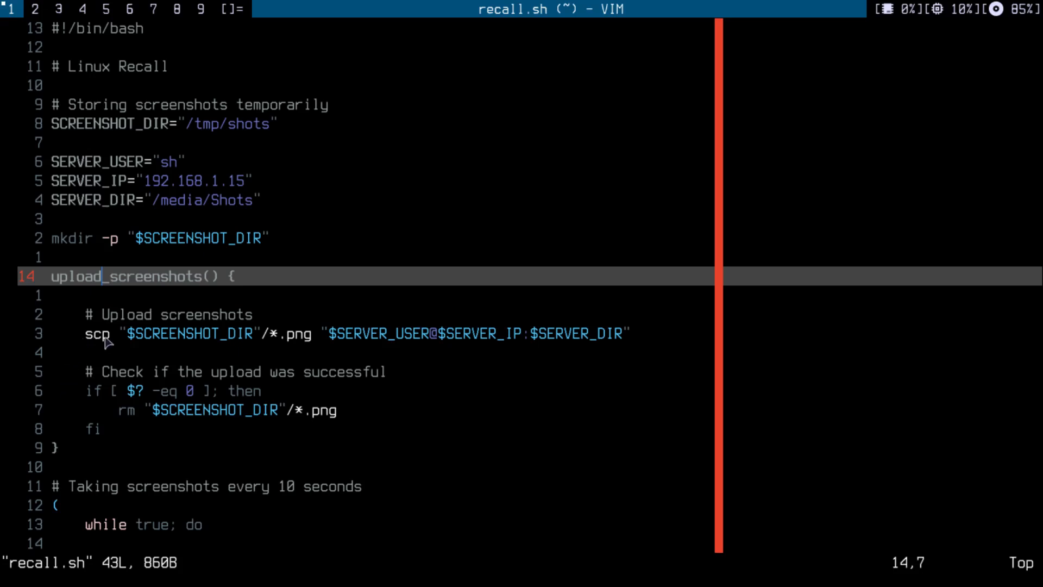
pyautogui.moveTo(295, 350)
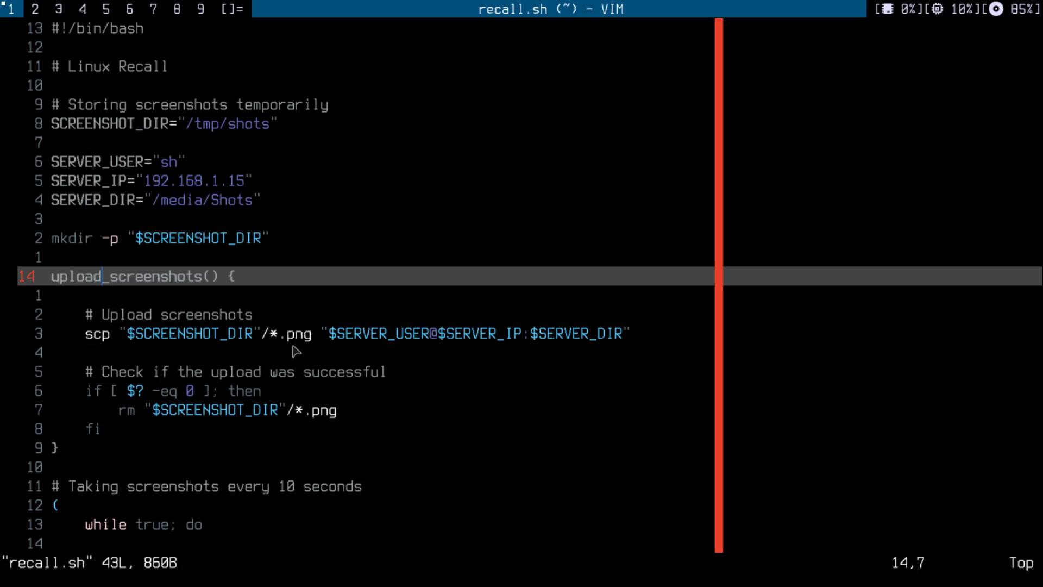
pyautogui.moveTo(344, 348)
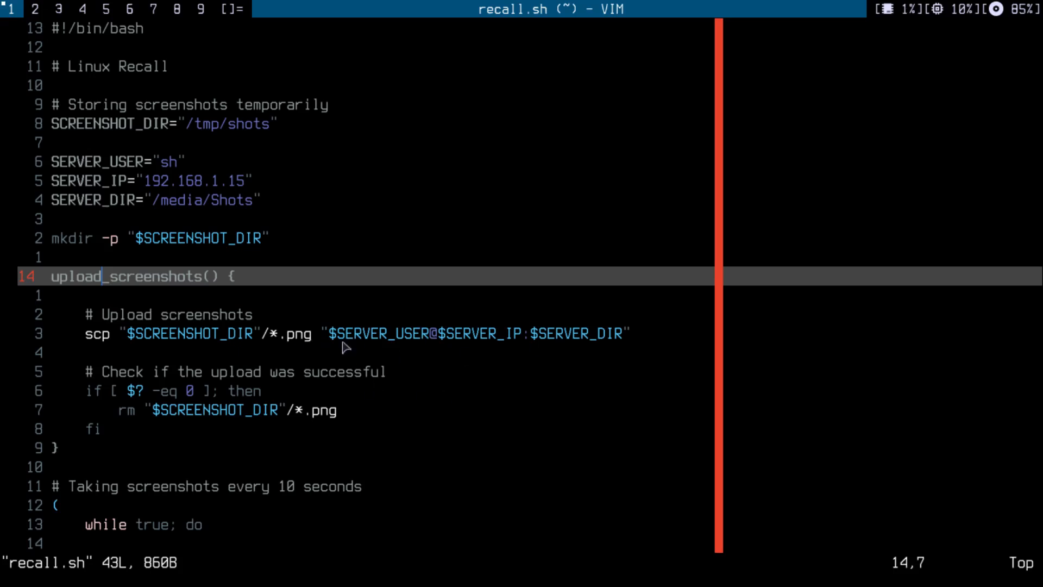
pyautogui.press('j')
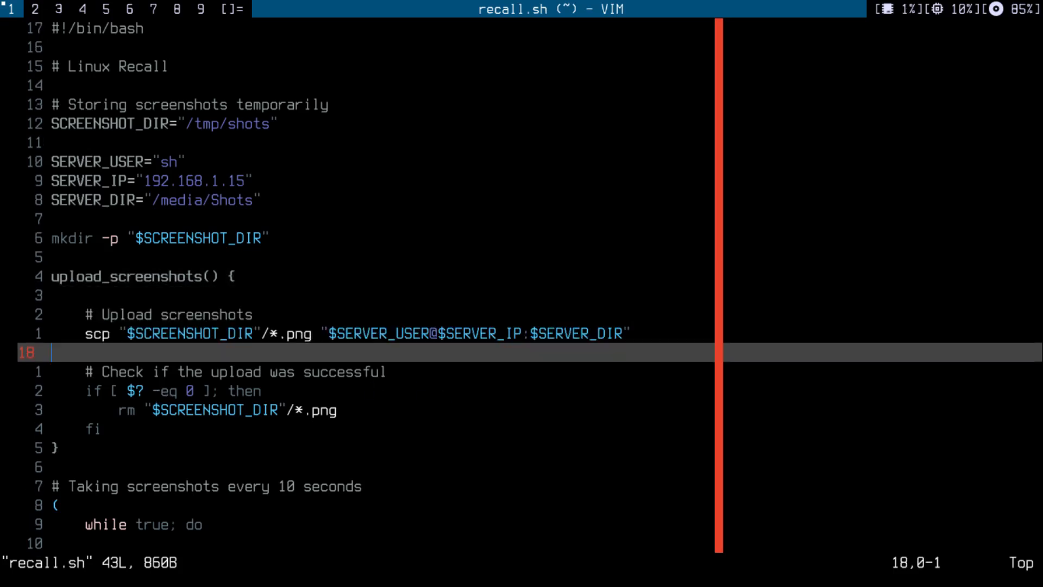
pyautogui.press('j')
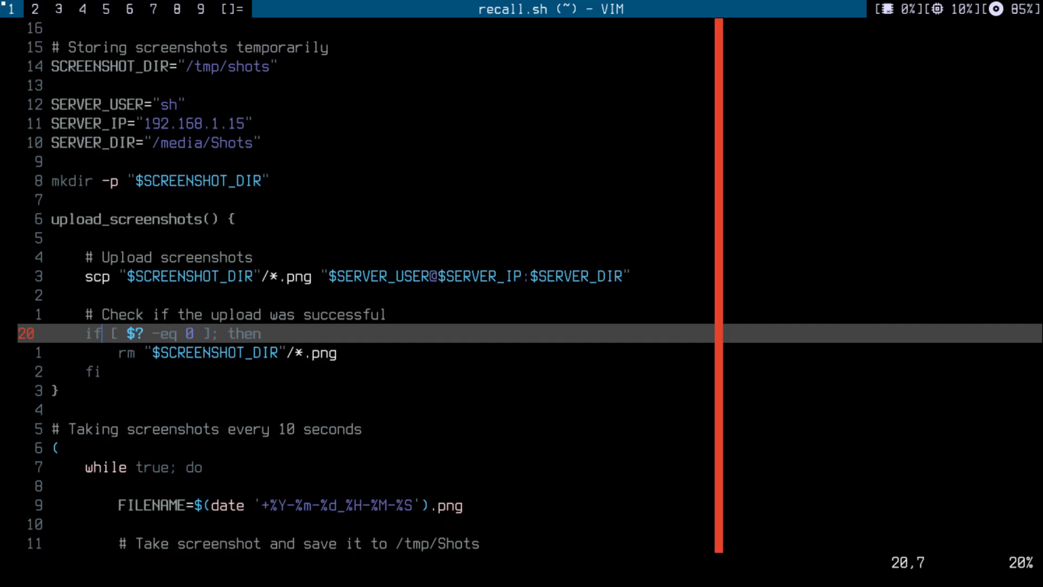
pyautogui.press('j')
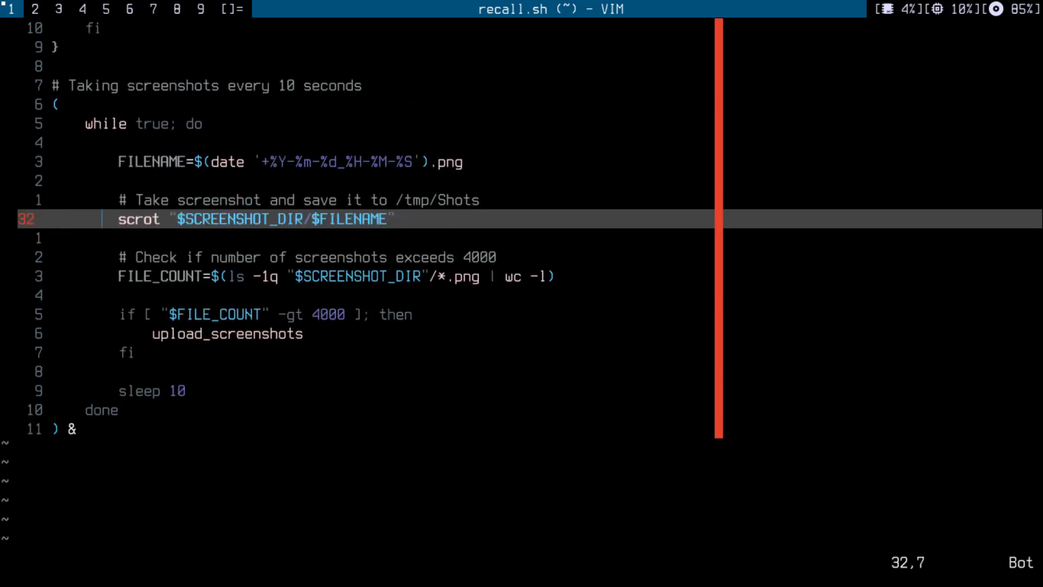
pyautogui.moveTo(186, 399)
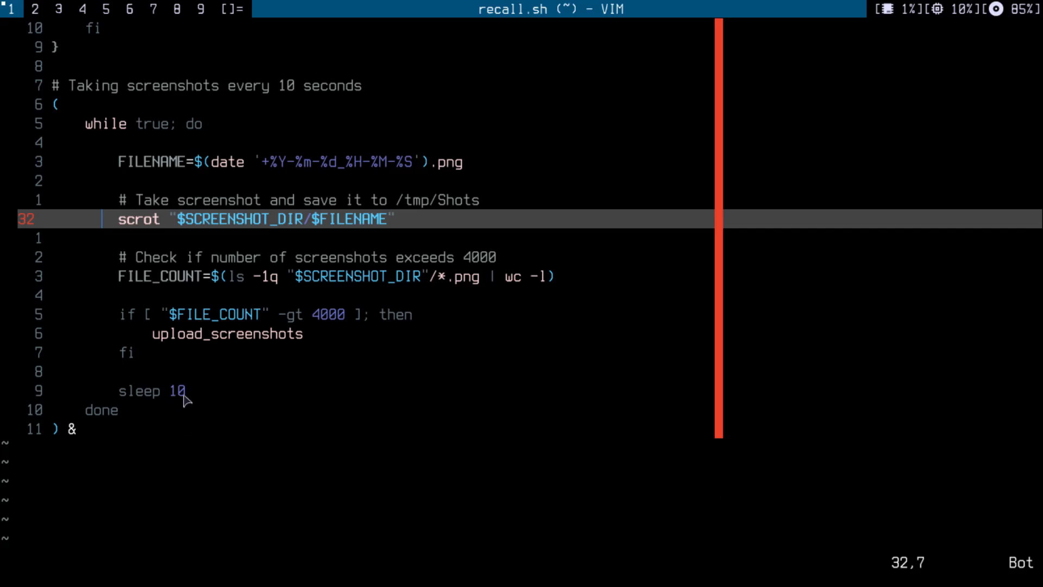
pyautogui.moveTo(192, 220)
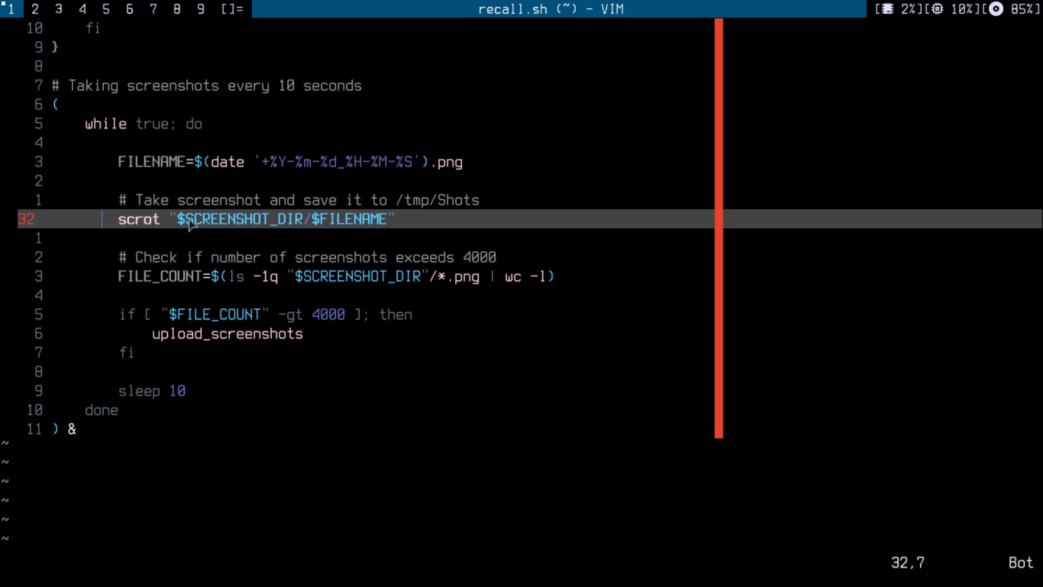
pyautogui.moveTo(323, 225)
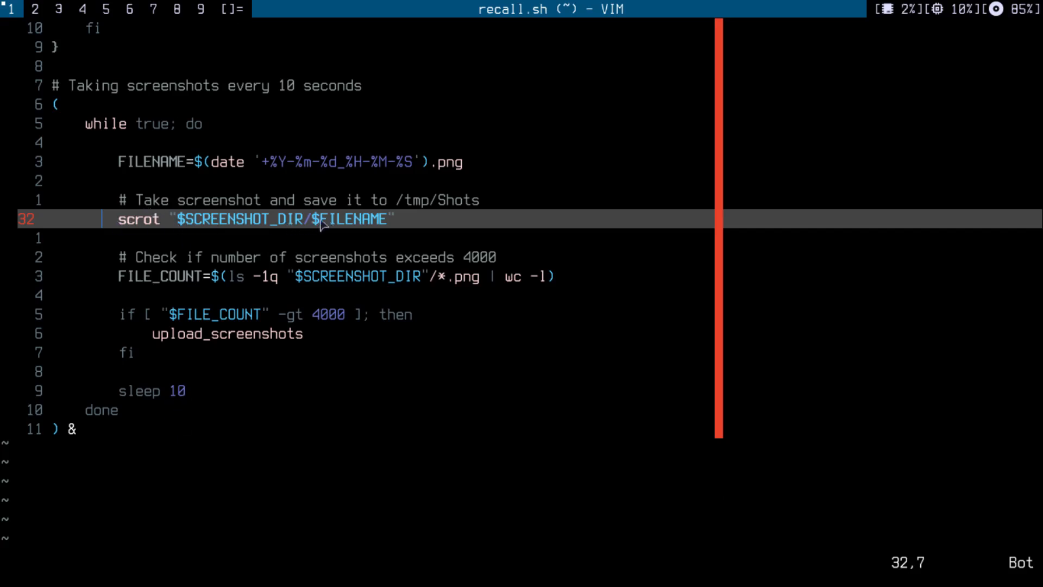
pyautogui.moveTo(356, 228)
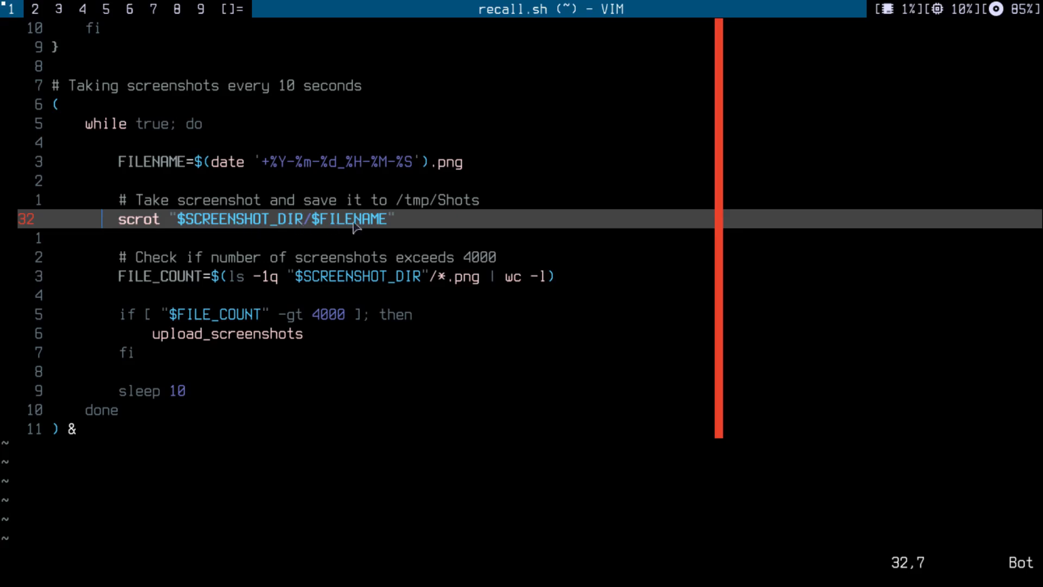
pyautogui.moveTo(123, 162)
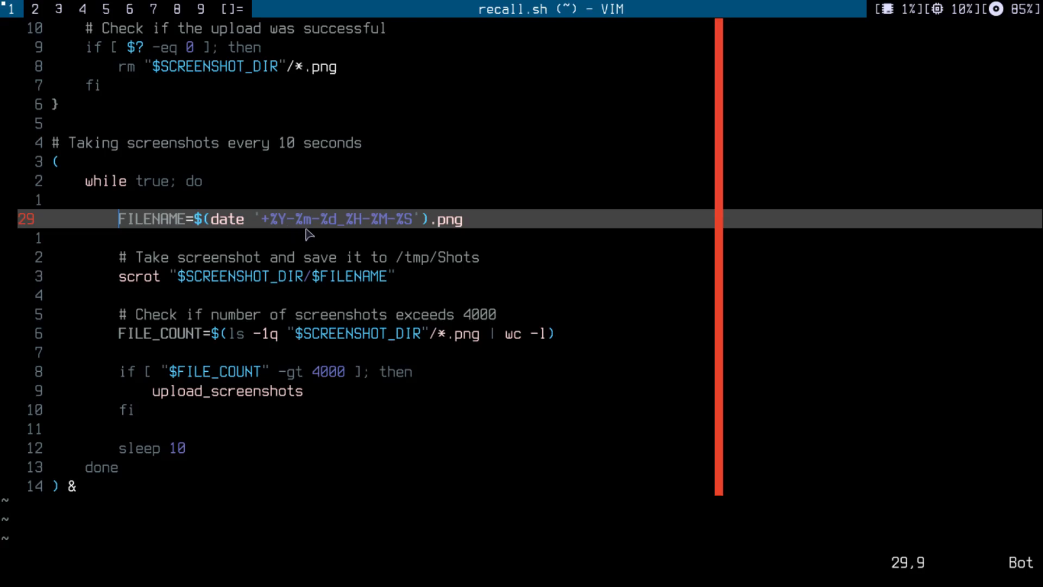
pyautogui.moveTo(281, 227)
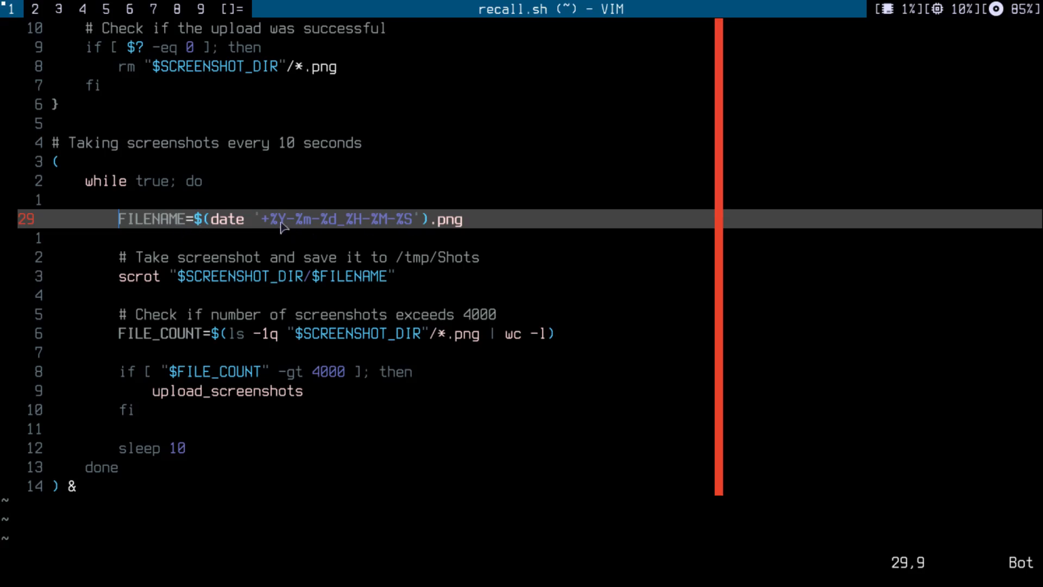
pyautogui.moveTo(431, 205)
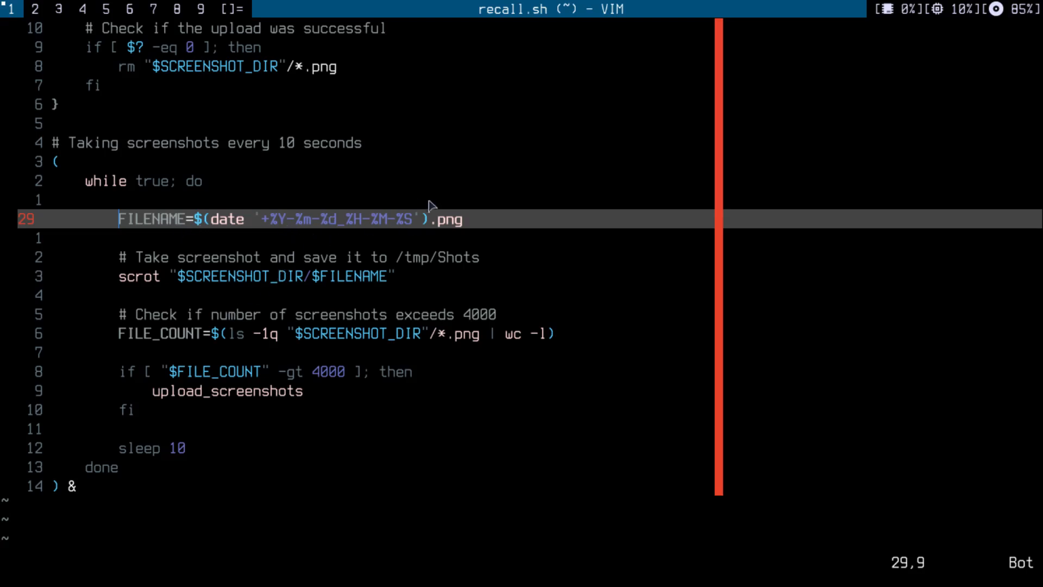
pyautogui.moveTo(228, 340)
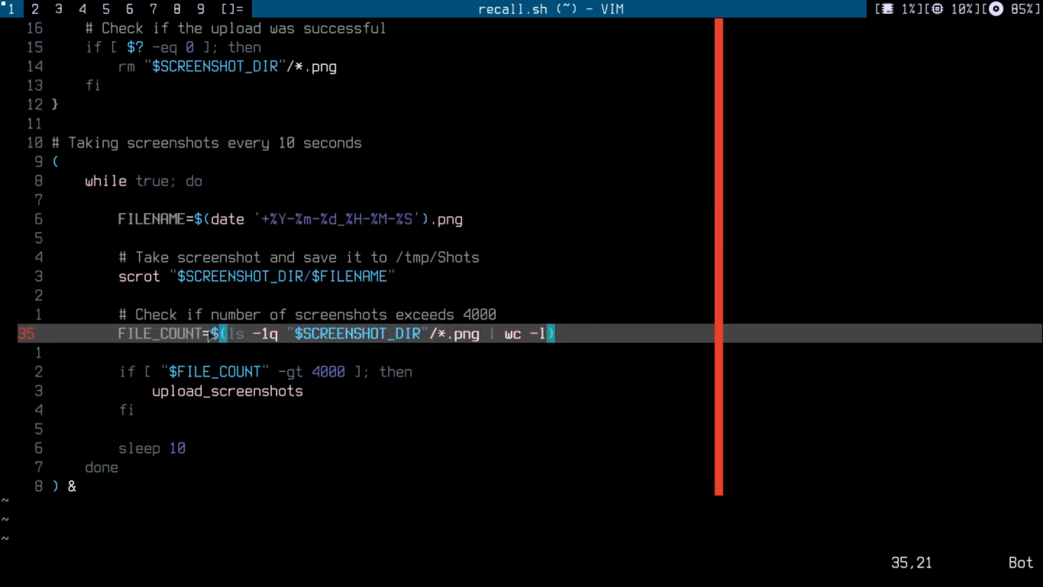
pyautogui.moveTo(420, 342)
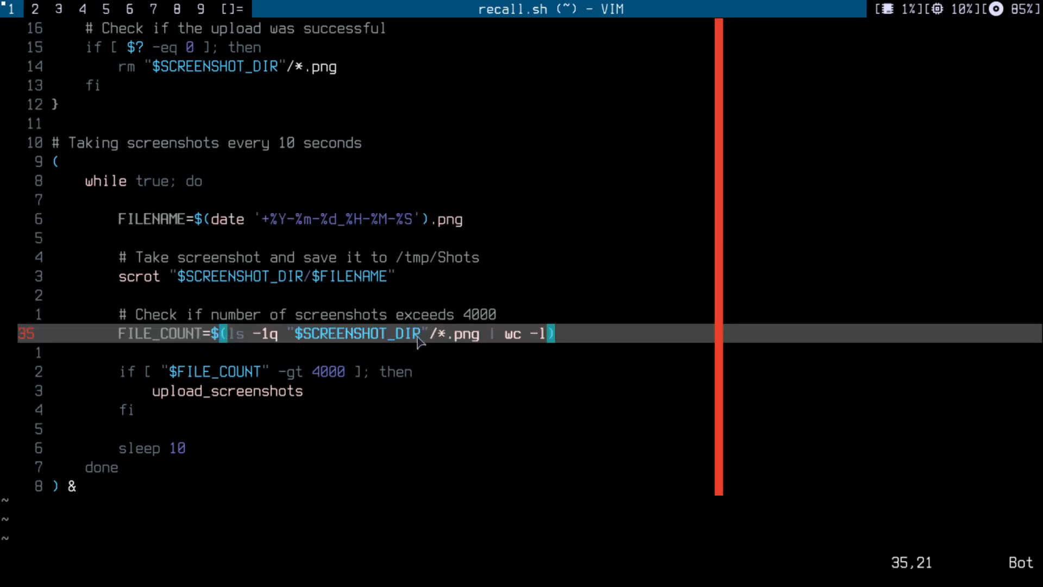
pyautogui.moveTo(232, 378)
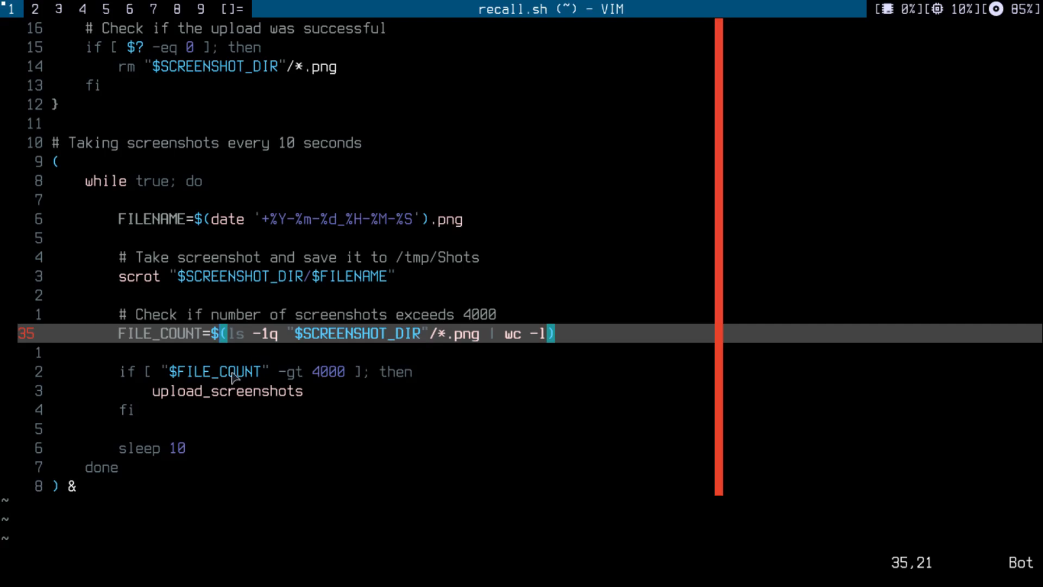
pyautogui.moveTo(333, 386)
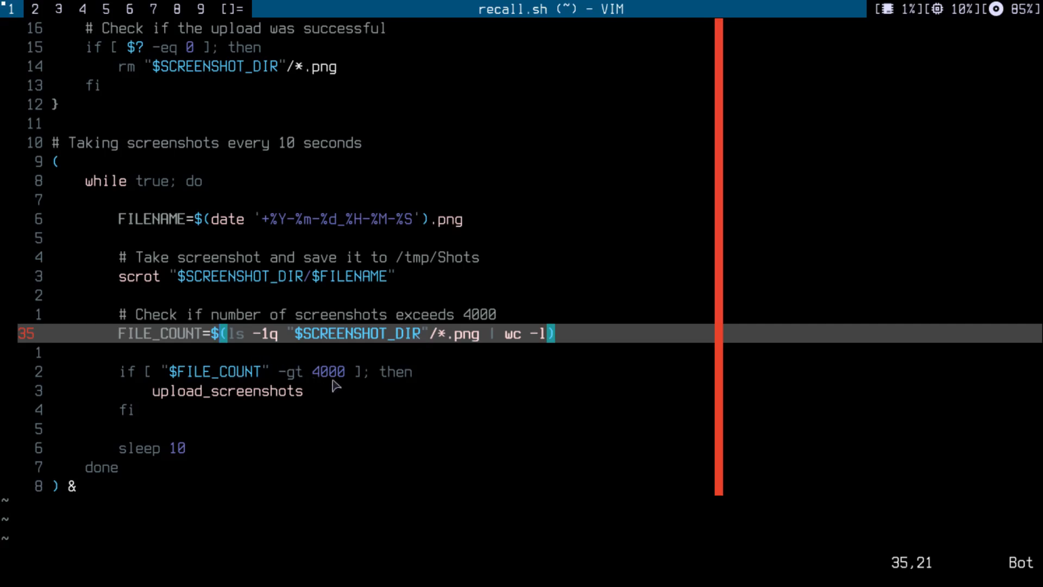
pyautogui.moveTo(191, 404)
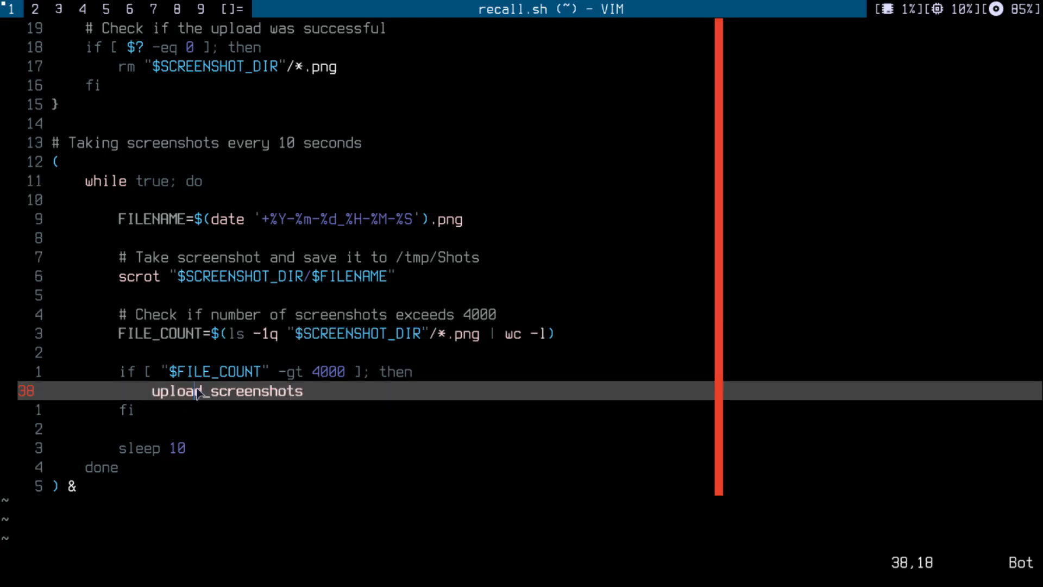
pyautogui.moveTo(246, 415)
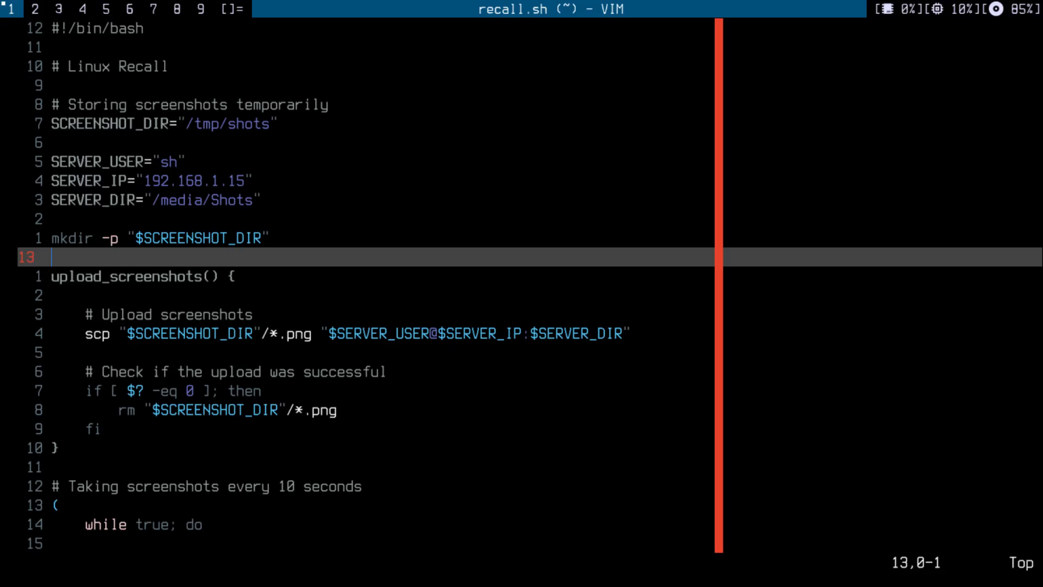
# - Scroll through recall.sh down to its closing line to review the loop
pyautogui.press('j')
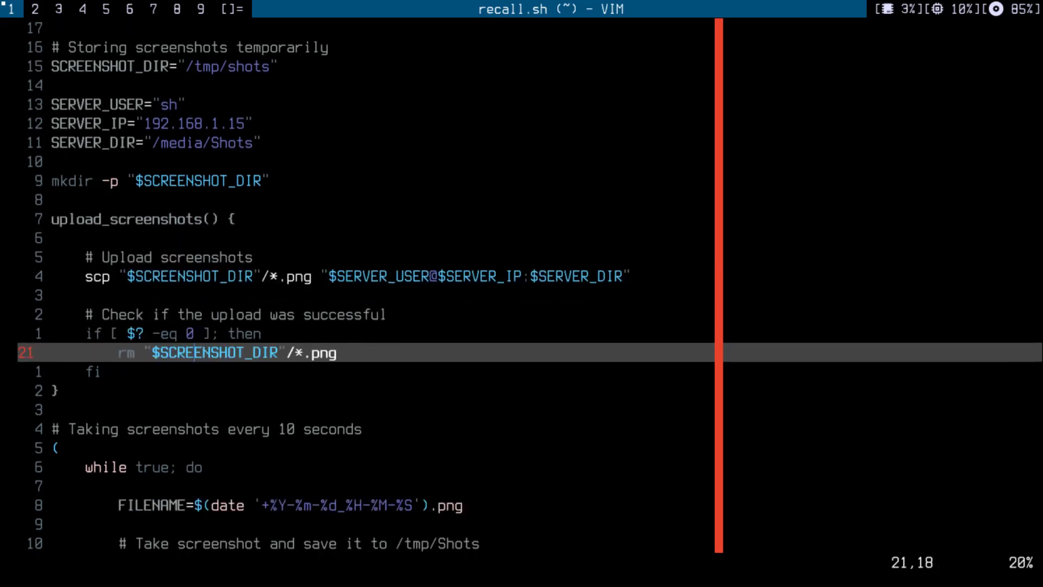
pyautogui.scroll(-3)
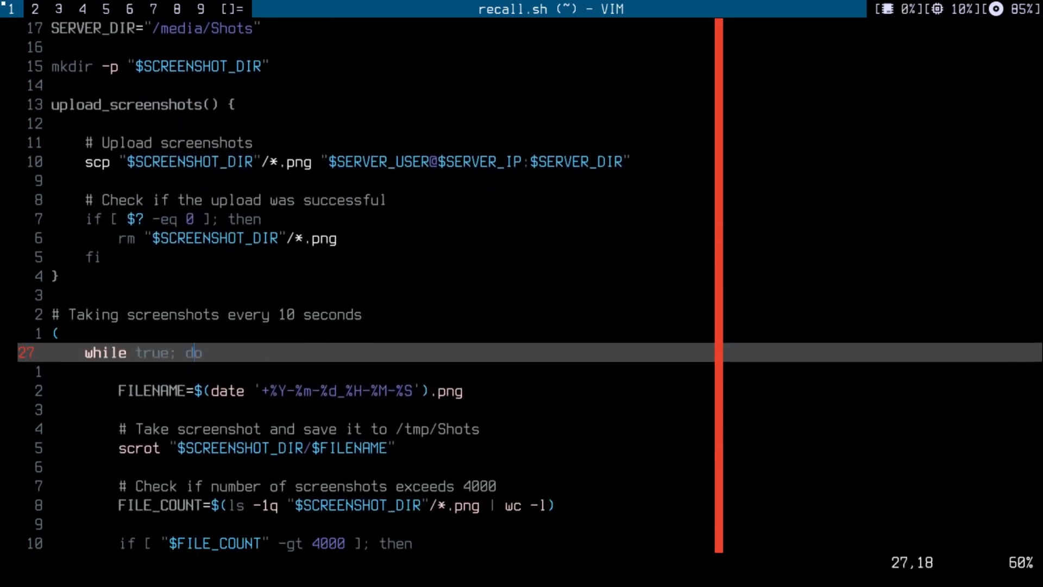
pyautogui.press('G')
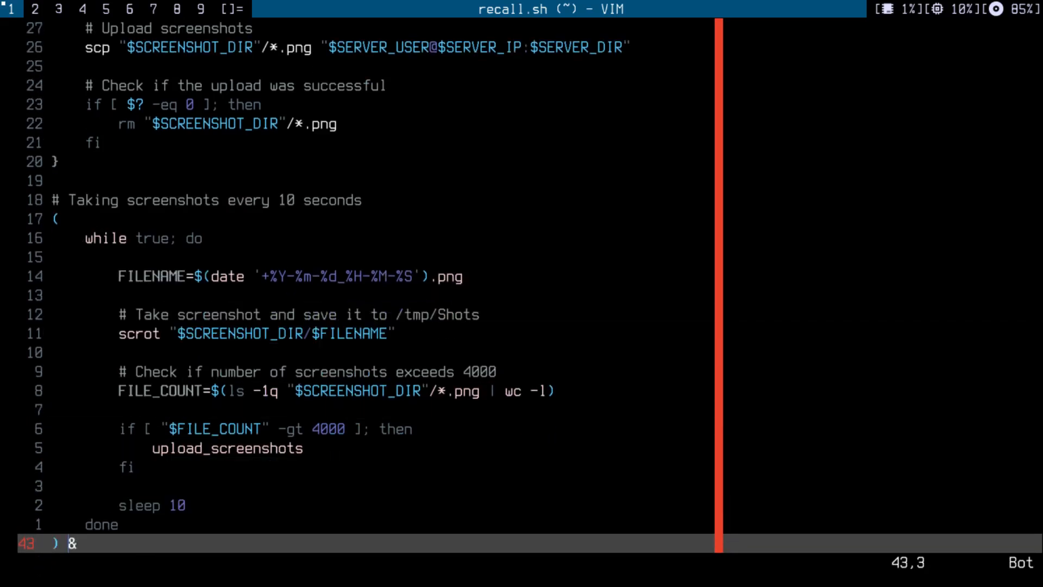
# - Save recall.sh with :wq, then cancel a first ./recall.sh attempt with Ctrl+C
pyautogui.write(':wq')
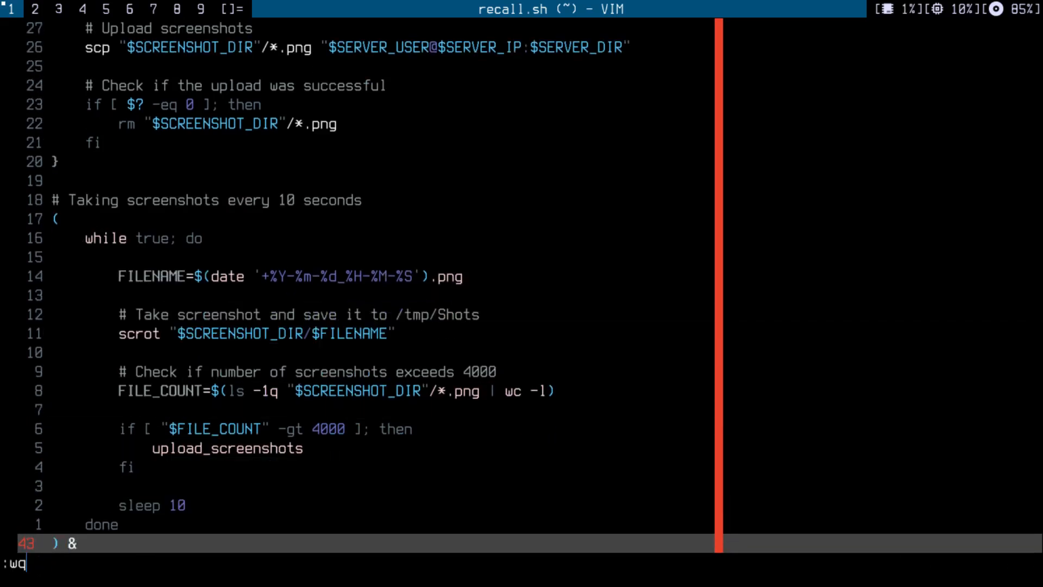
pyautogui.press('Return')
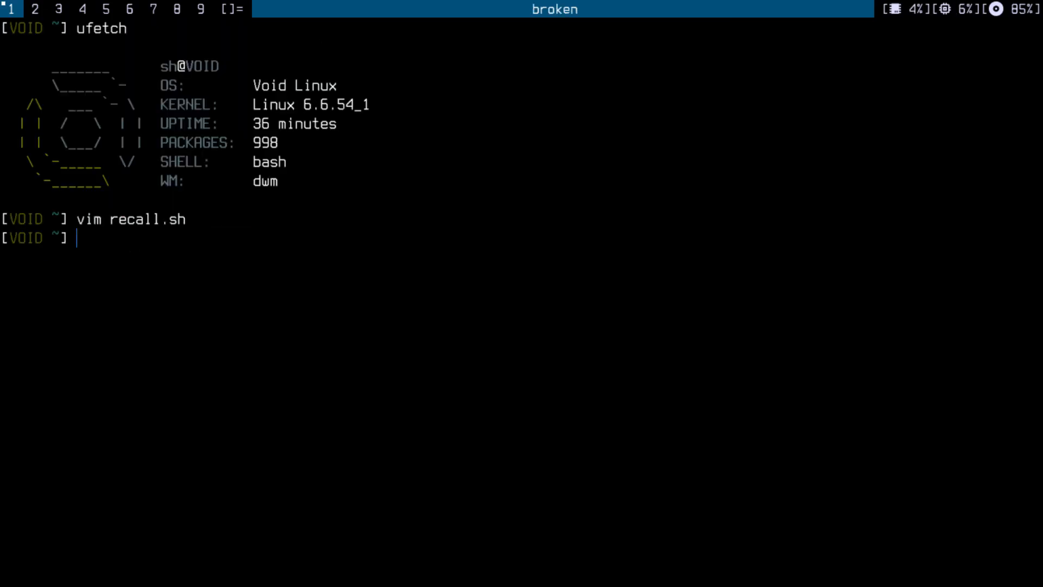
pyautogui.write('./')
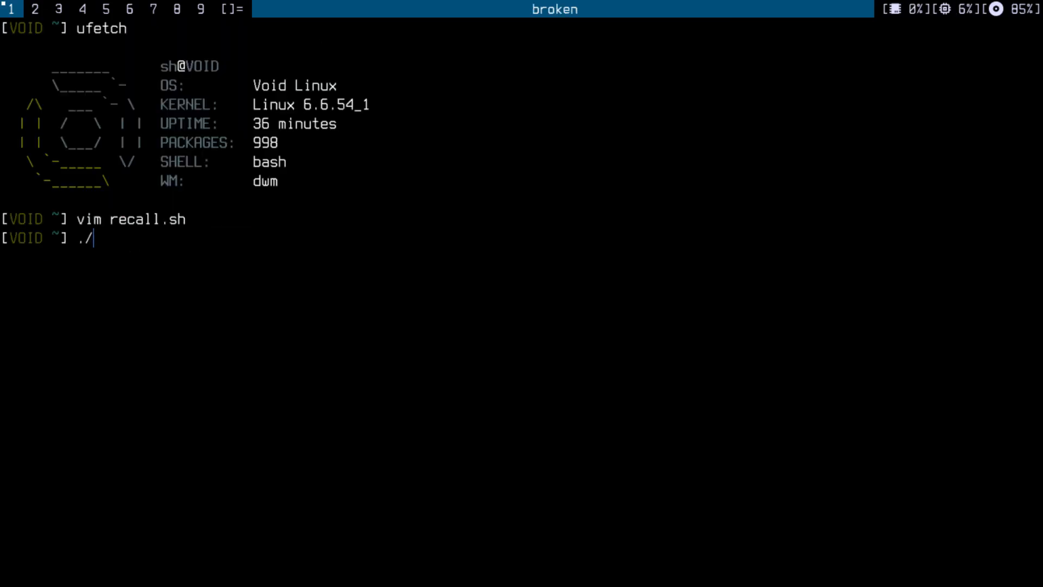
pyautogui.write('recall.sh')
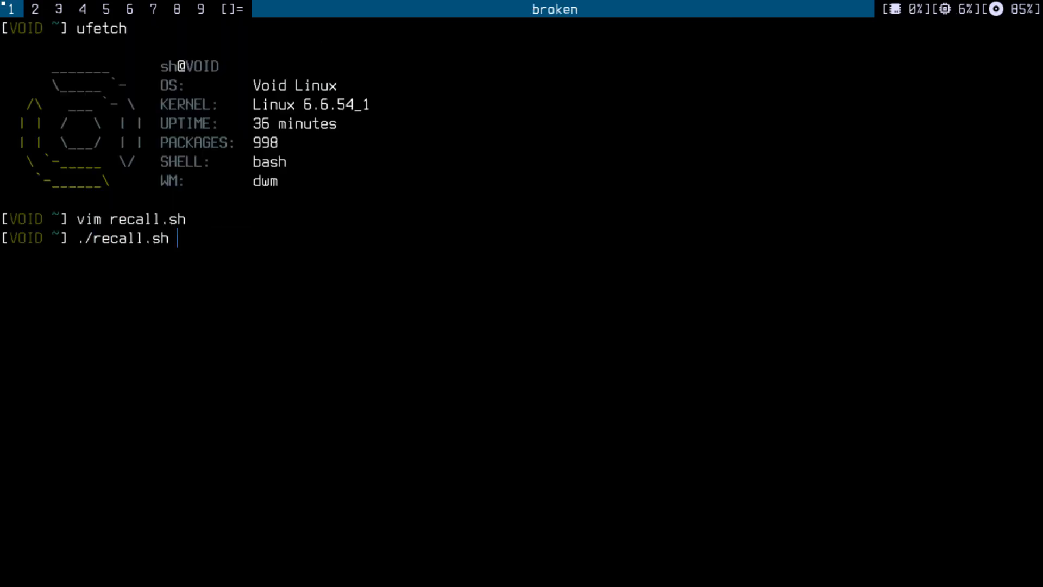
pyautogui.press('ctrl+c')
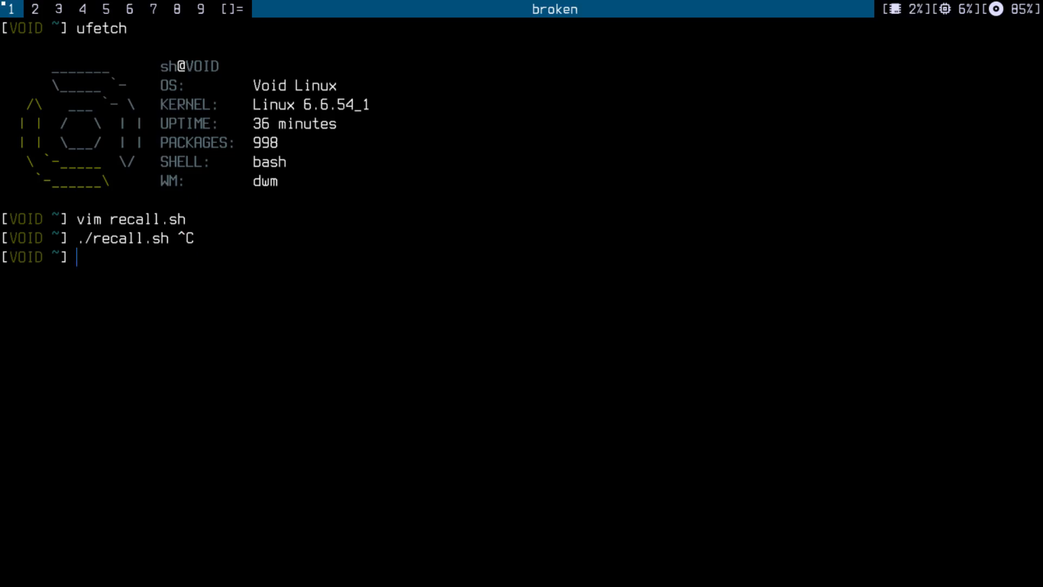
# - Run chmod +x recall.sh so the script is executable and launches
pyautogui.write('chmod')
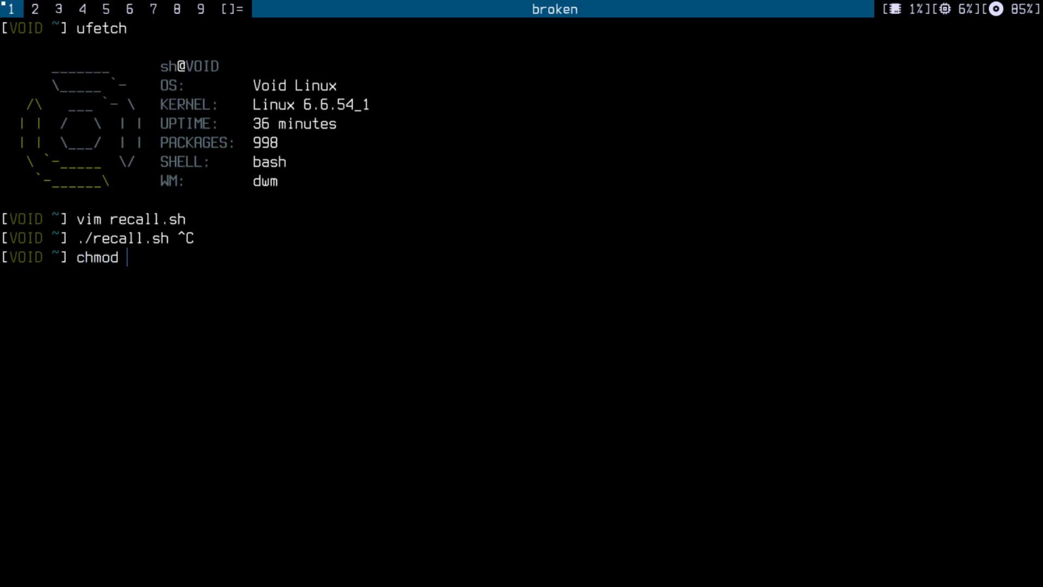
pyautogui.write('+x recall.sh')
pyautogui.write('./')
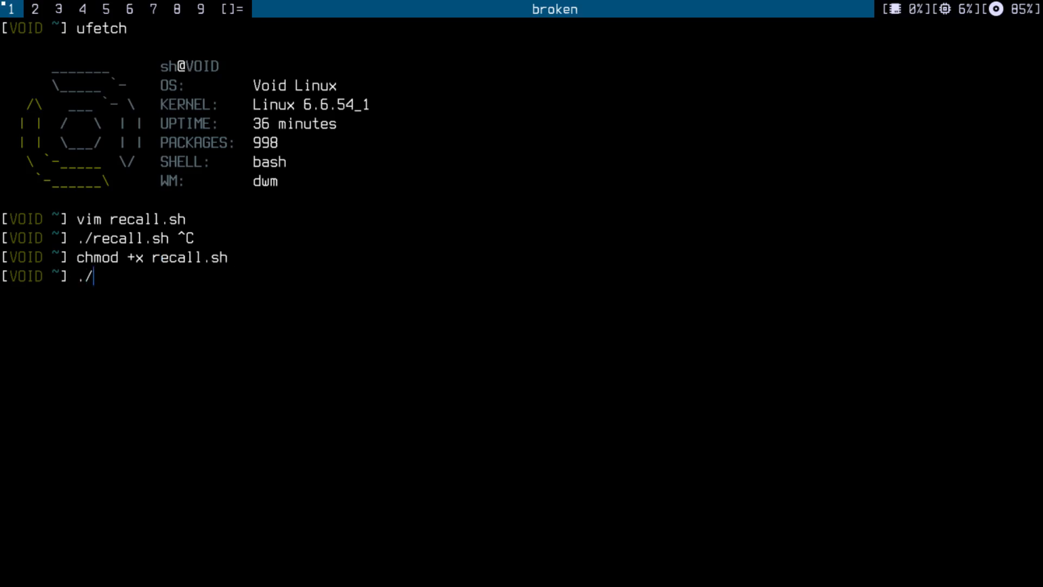
pyautogui.write('recall.sh')
pyautogui.press('Return')
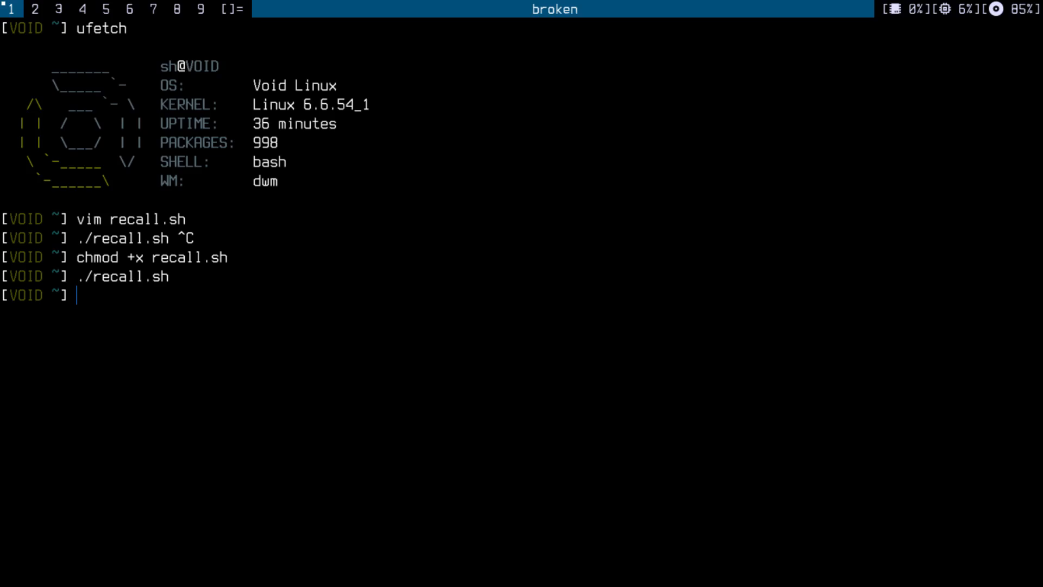
# - List /tmp/shots/ three times, watching PNG screenshots grow from two to six files
pyautogui.write('l /tmp/')
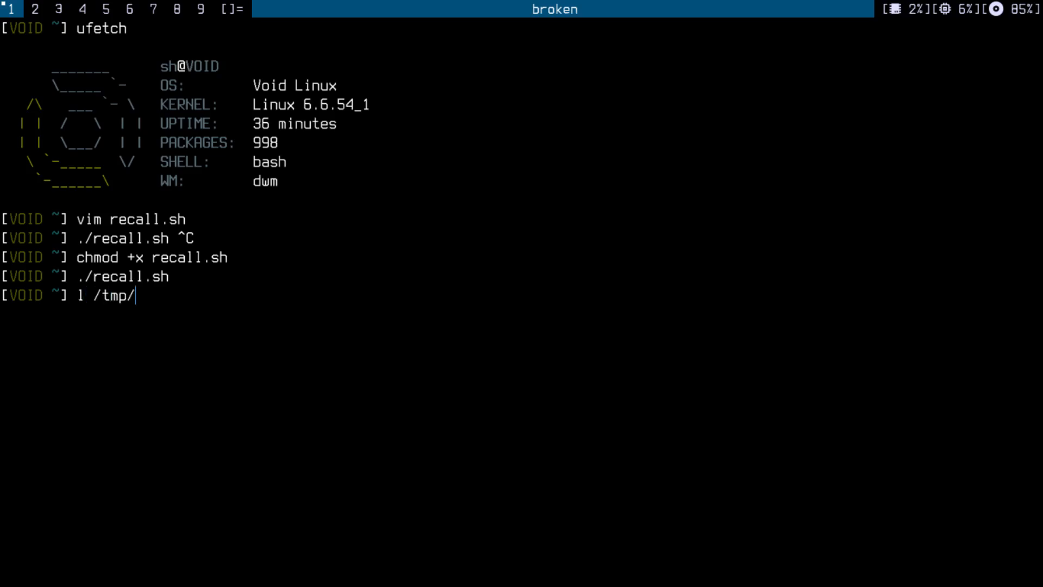
pyautogui.write('shots/')
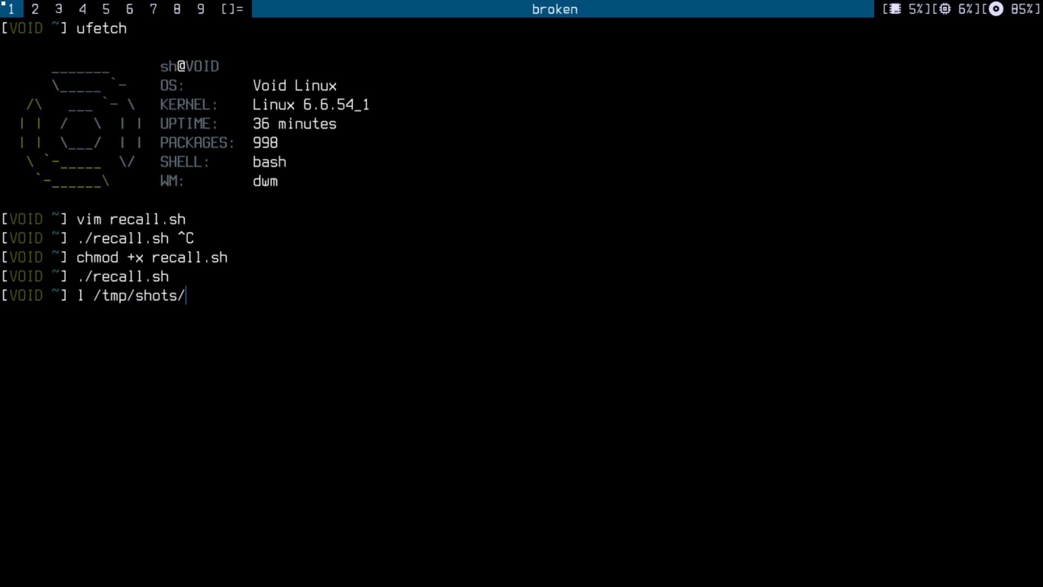
pyautogui.press('Return')
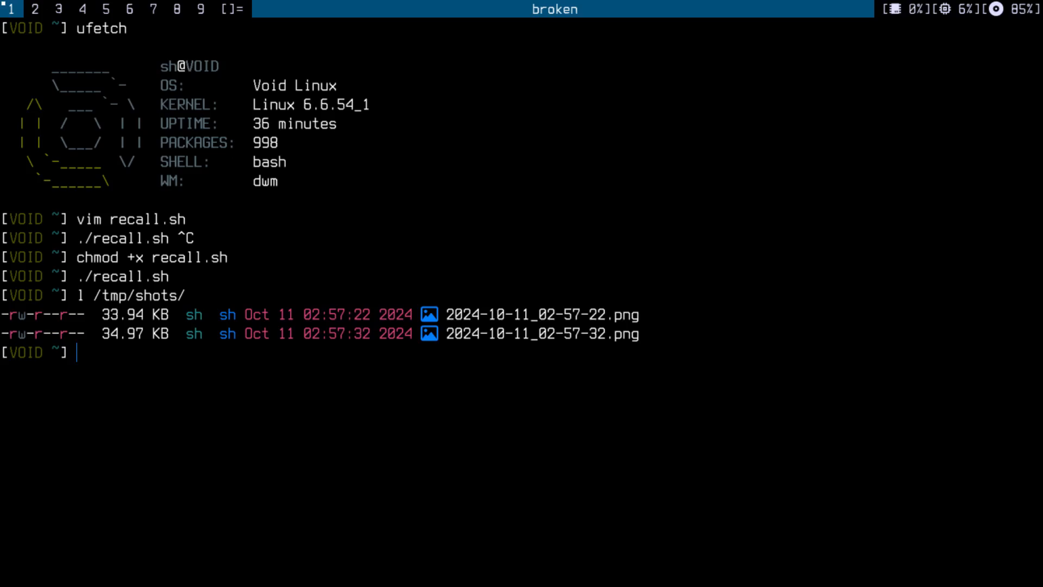
pyautogui.write('l /tmp/shots/')
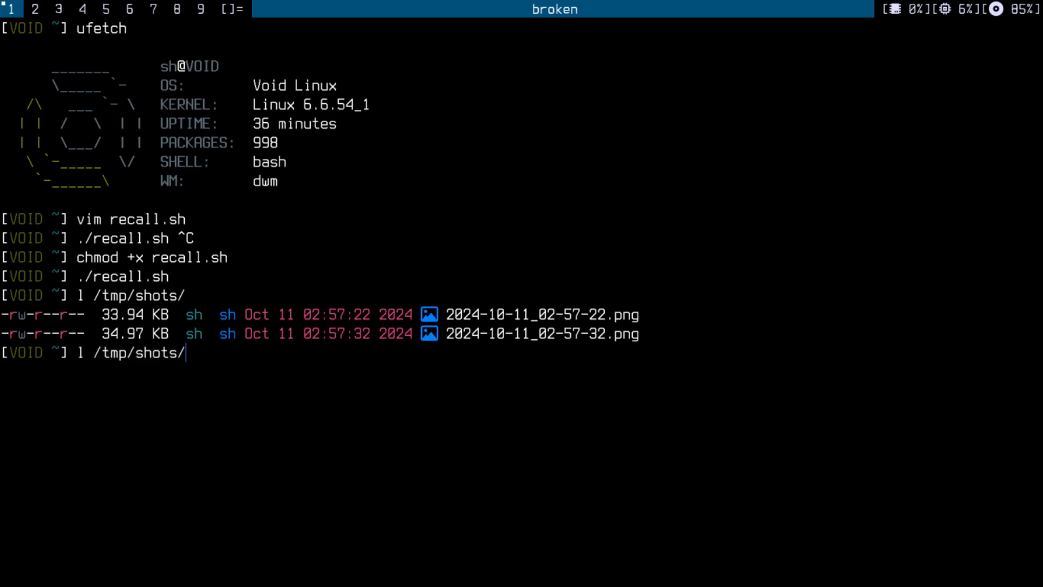
pyautogui.press('Return')
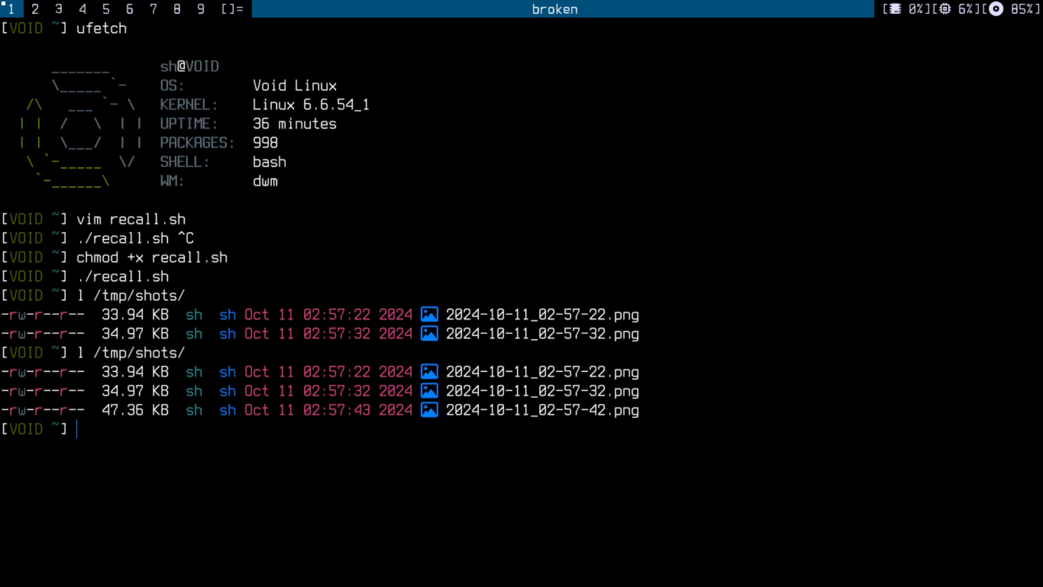
pyautogui.write('l /tmp/shots/')
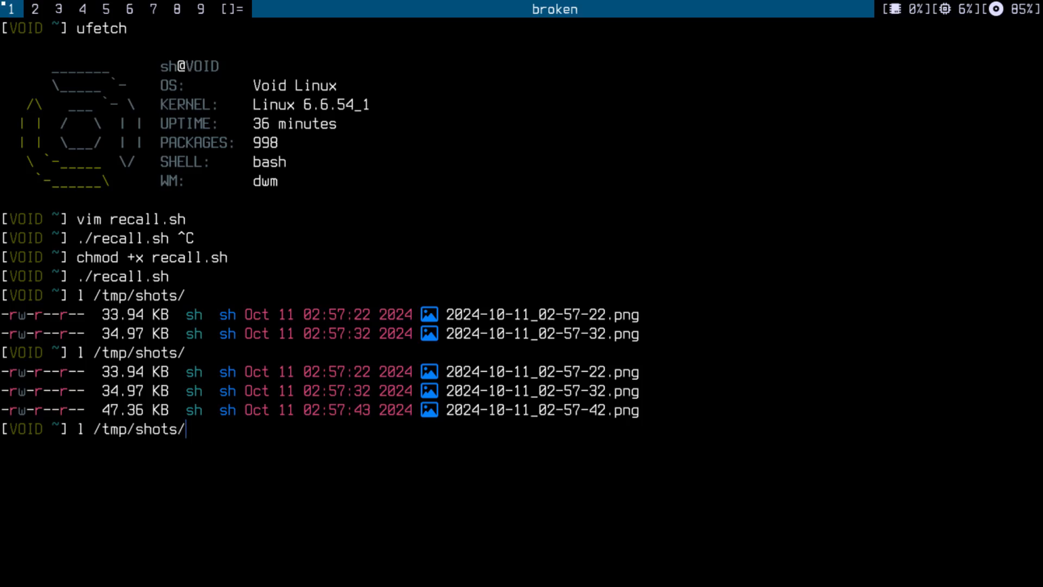
pyautogui.press('Return')
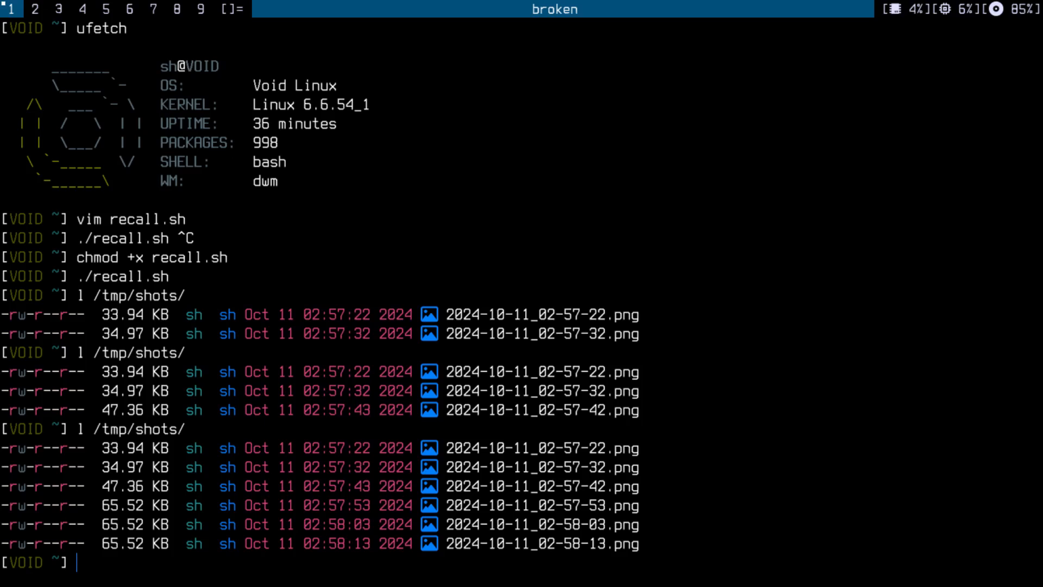
# - View the captured /tmp/shots/*.png screenshots in feh, then close the viewer
pyautogui.write('feh')
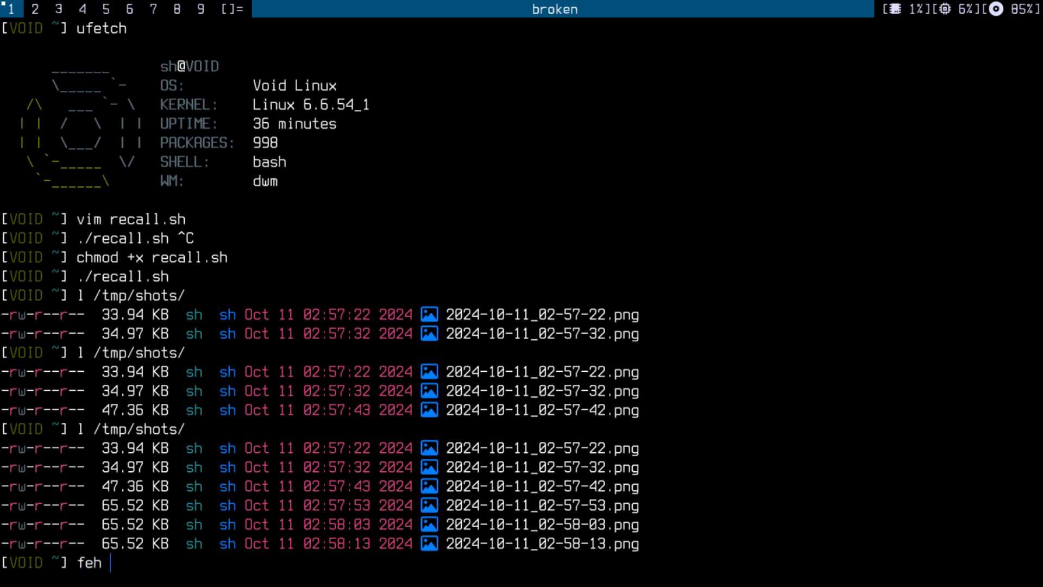
pyautogui.write('/tmp/shots/')
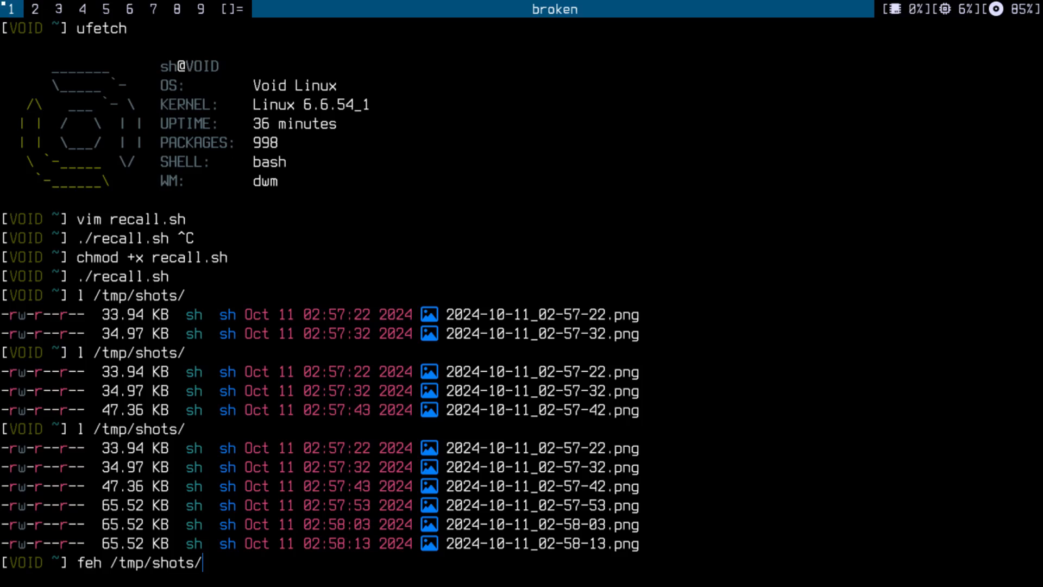
pyautogui.write('*.png')
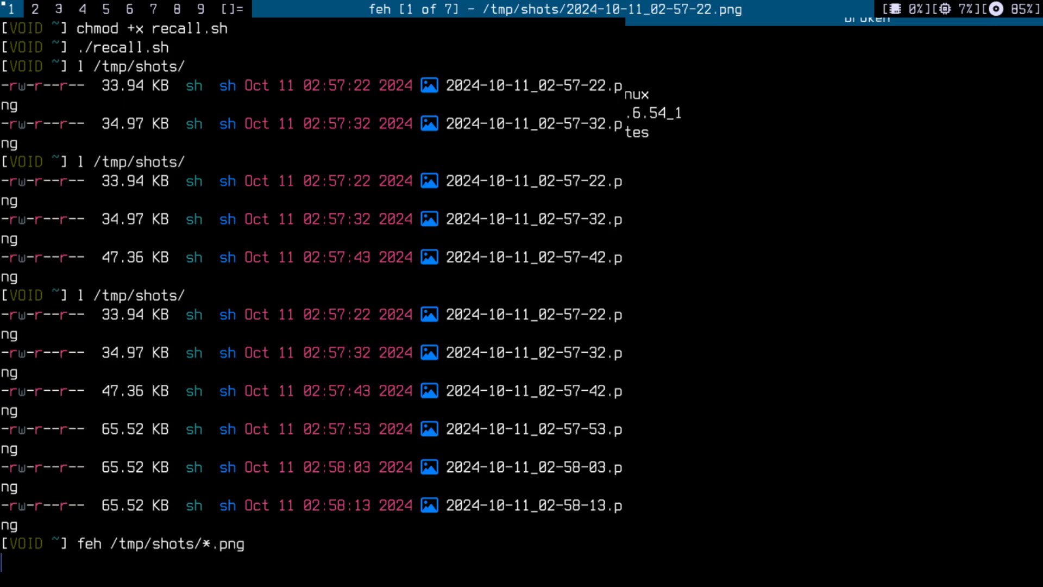
pyautogui.moveTo(707, 262)
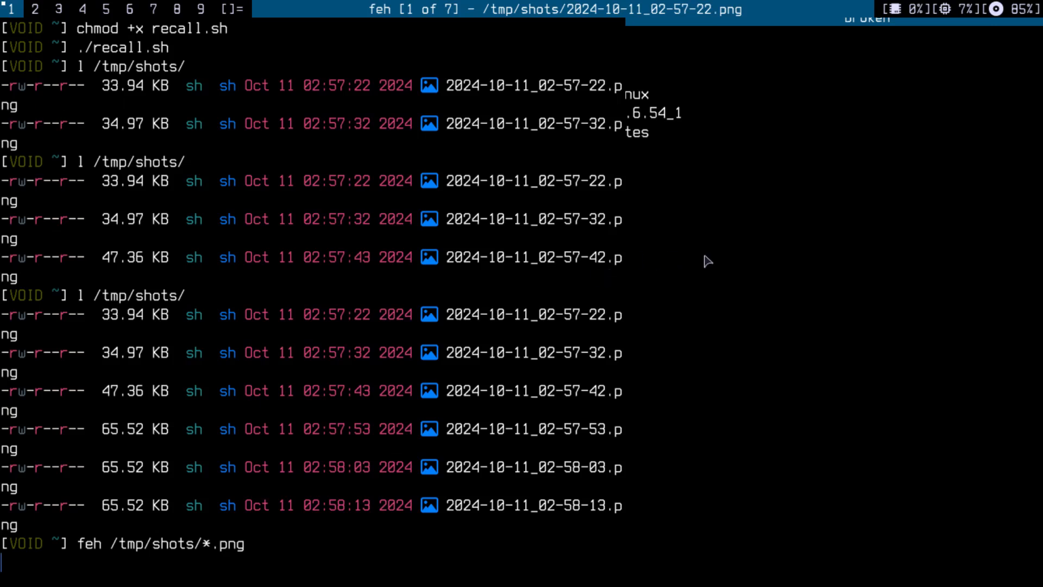
pyautogui.click(58, 10)
pyautogui.write('pk')
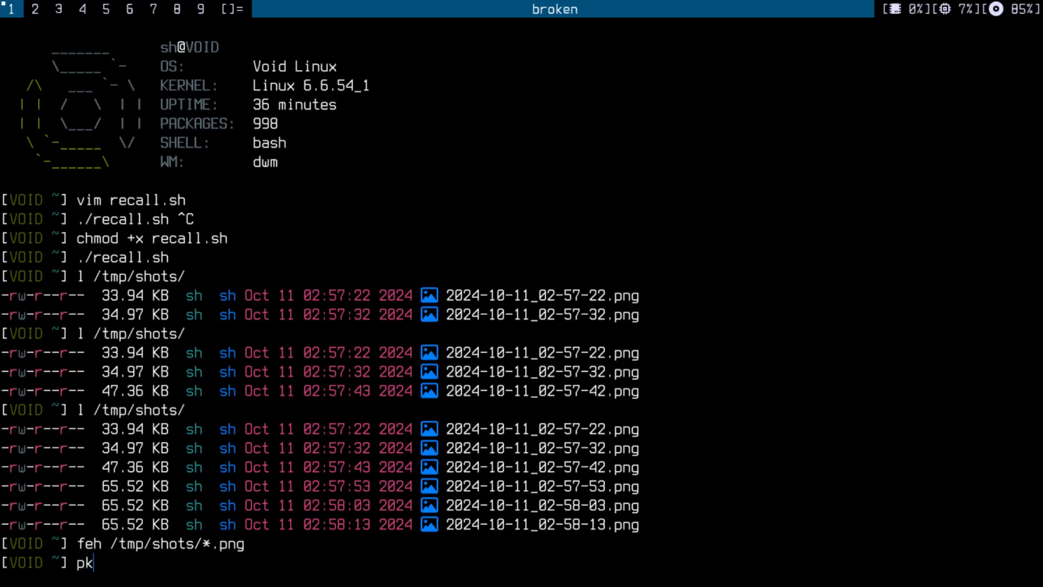
# - Kill the background recall.sh script with pkill
pyautogui.write('ill recall.sh')
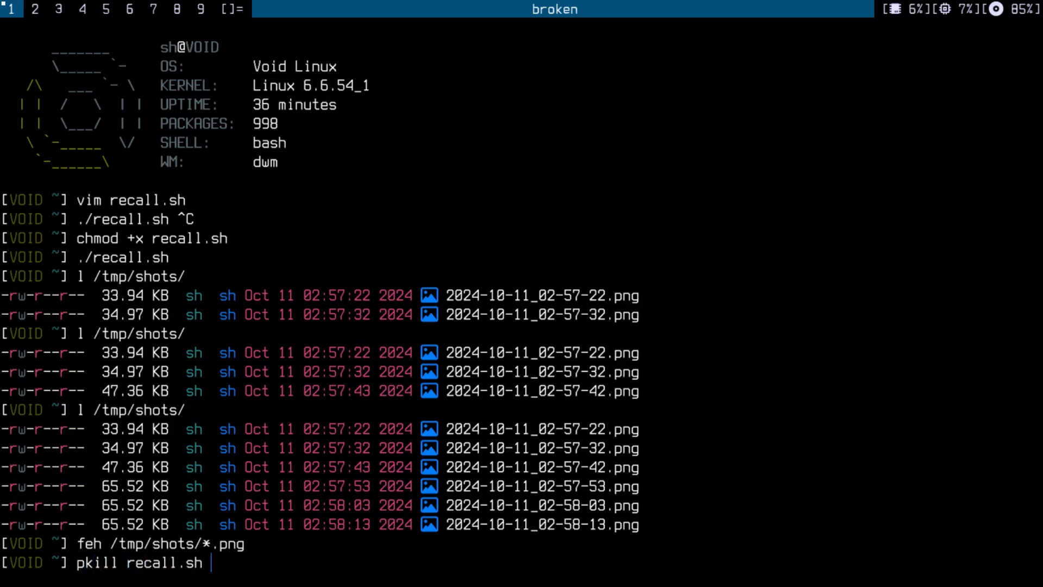
pyautogui.press('Return')
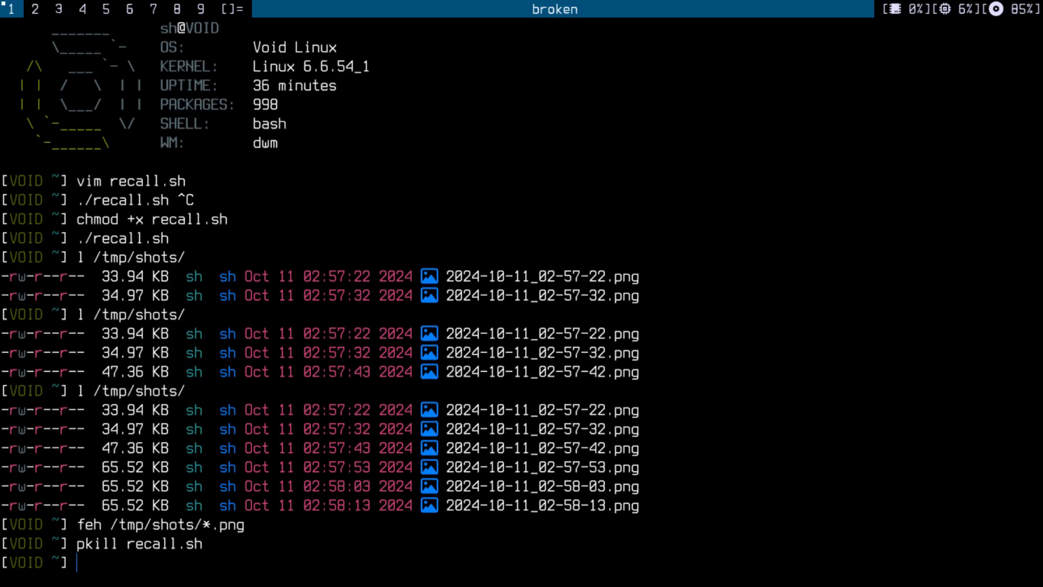